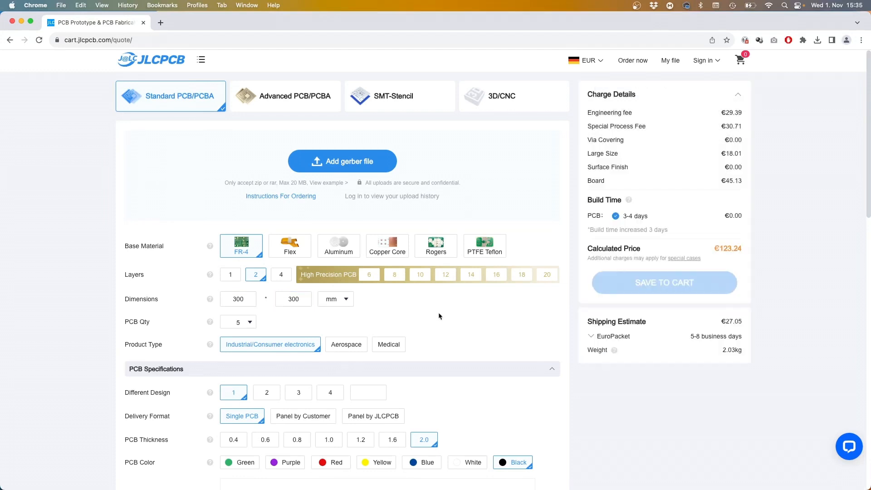
pyautogui.moveTo(400, 339)
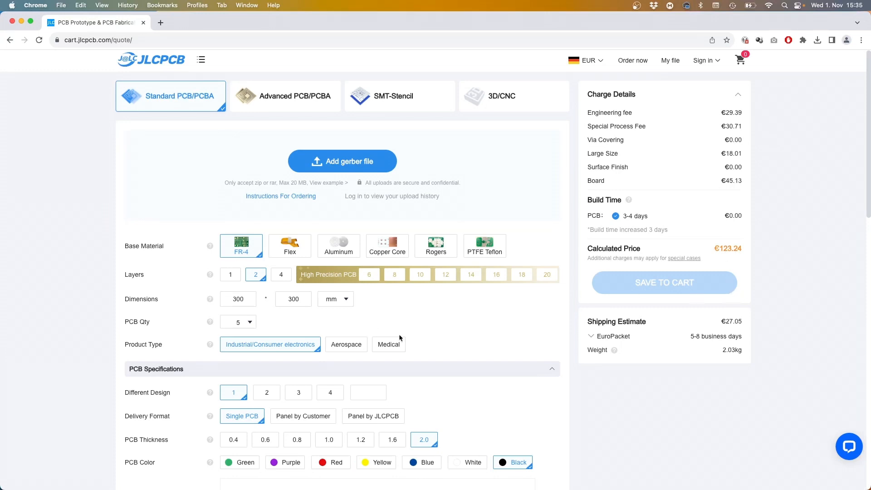
# - View the Control SpaceStation cable hanger preview, then switch back to KiCad
pyautogui.click(339, 246)
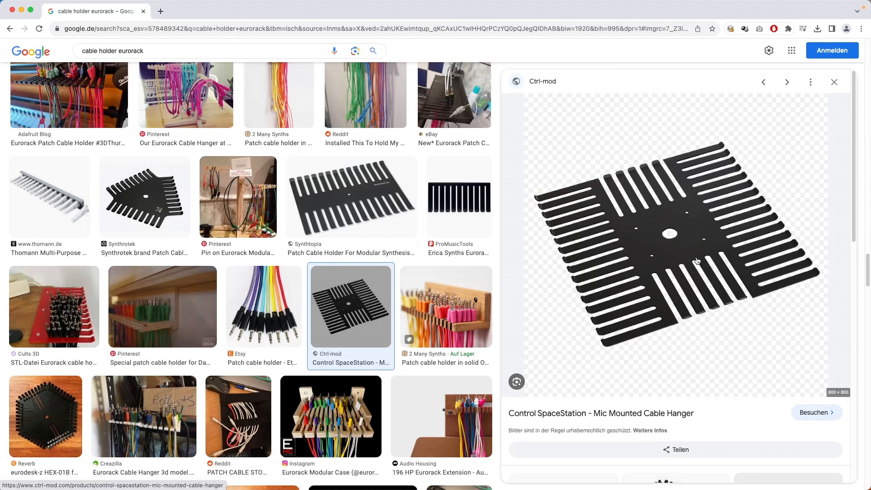
pyautogui.press('cmd+tab')
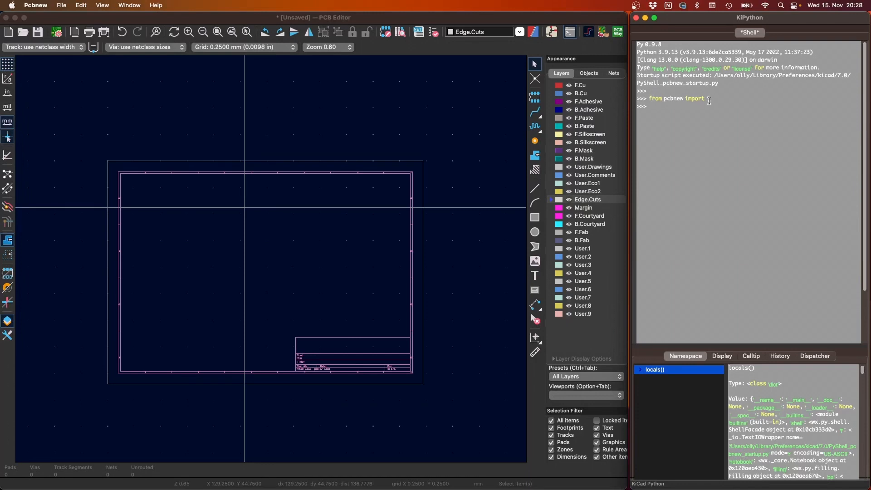
# - Query the PCB_IU_PER_MM constant in the KiPython shell
pyautogui.write('PCB_IU_PER_MM')
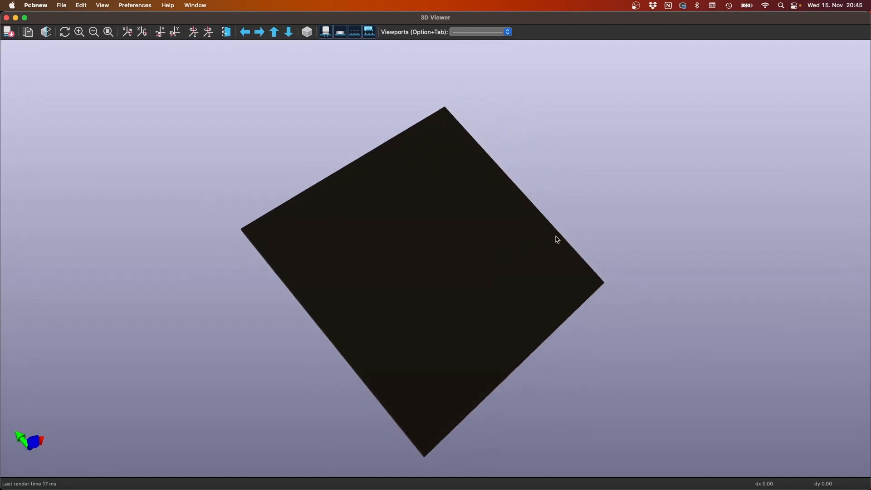
# - Rotate the 3D view to inspect the solid square board
pyautogui.moveTo(557, 240); pyautogui.dragTo(466, 288)
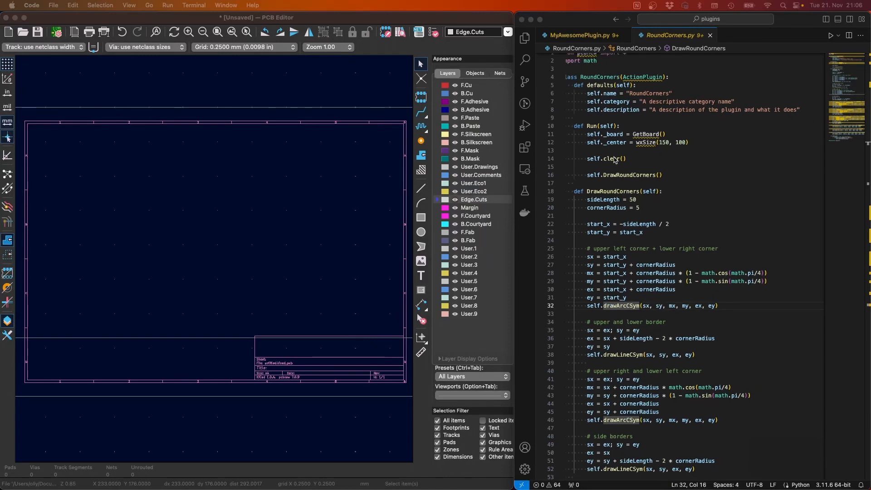
# - Scroll down RoundCorners.py to the drawLine helper for Edge.Cuts segments
pyautogui.scroll(-3)
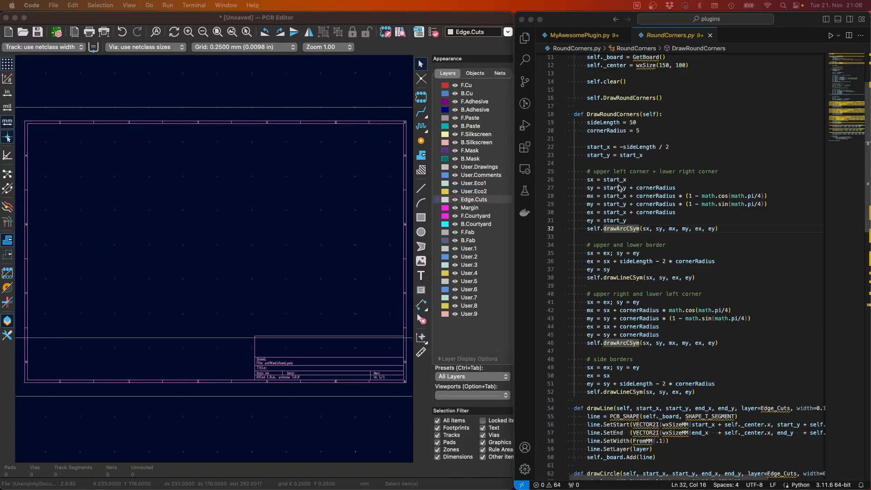